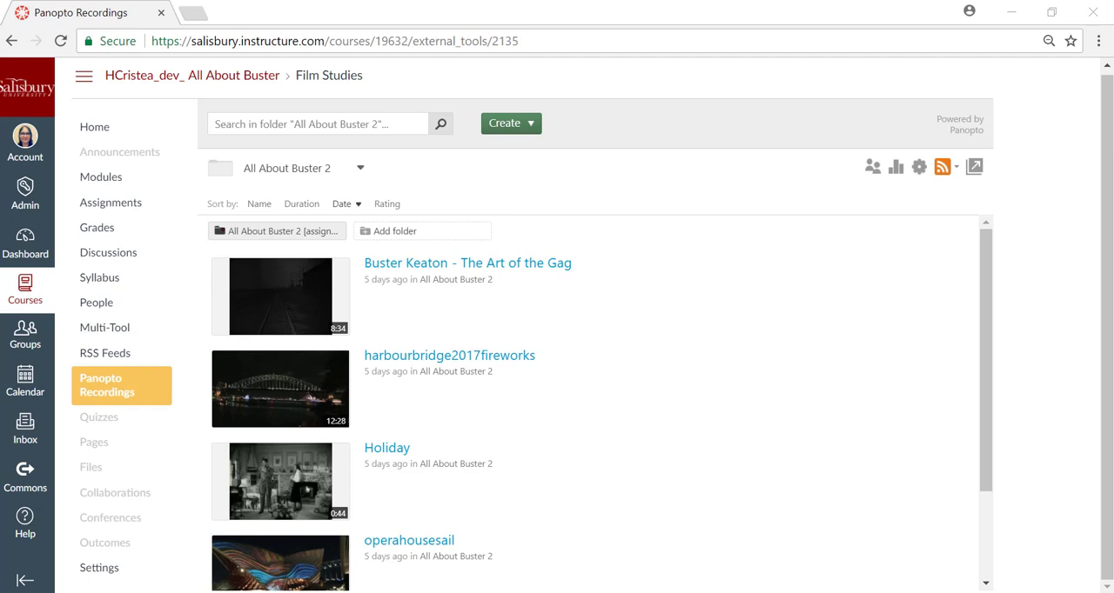
Open the 'Buster Keaton - The Art of the Gag' recording in the Panopto editor.
{"action": "left_click", "coordinate": [280, 295]}
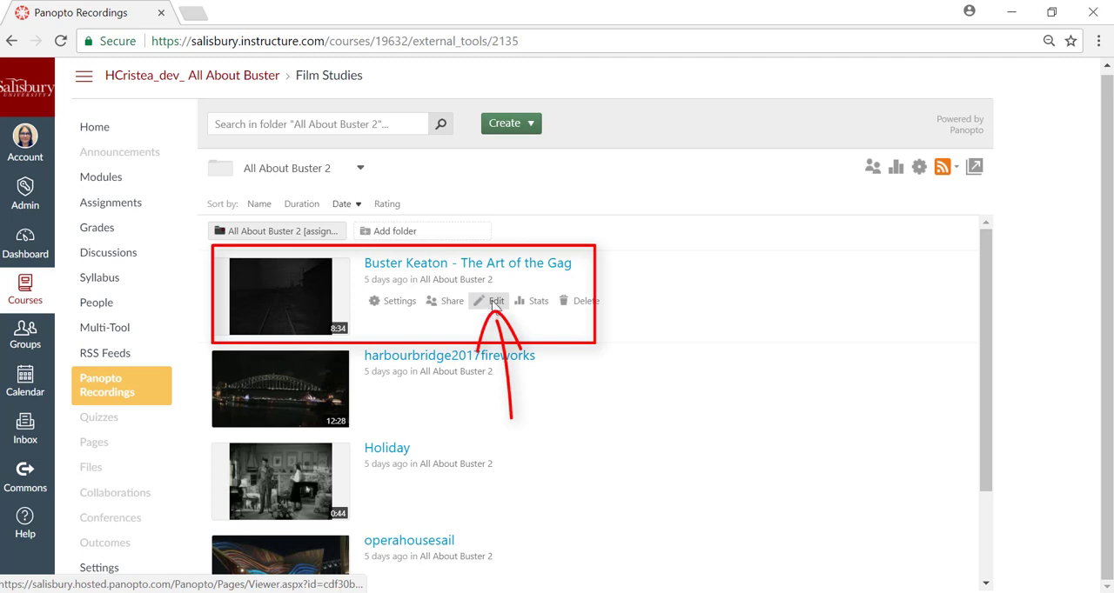
{"action": "left_click", "coordinate": [496, 299]}
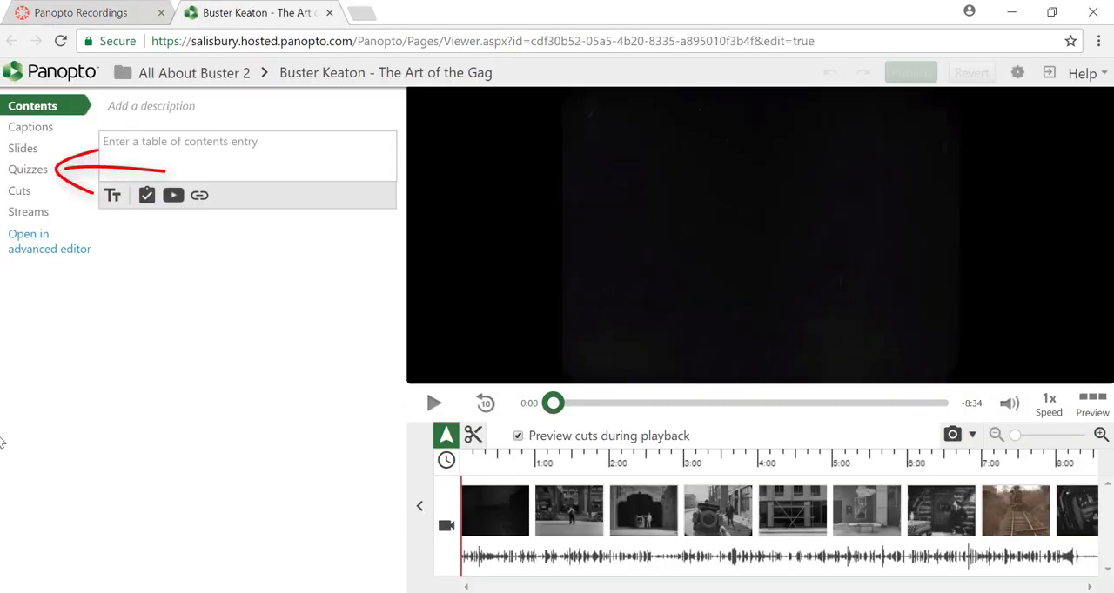
Add a new quiz from the Quizzes panel at the 3:01 mark of the video.
{"action": "left_click", "coordinate": [28, 169]}
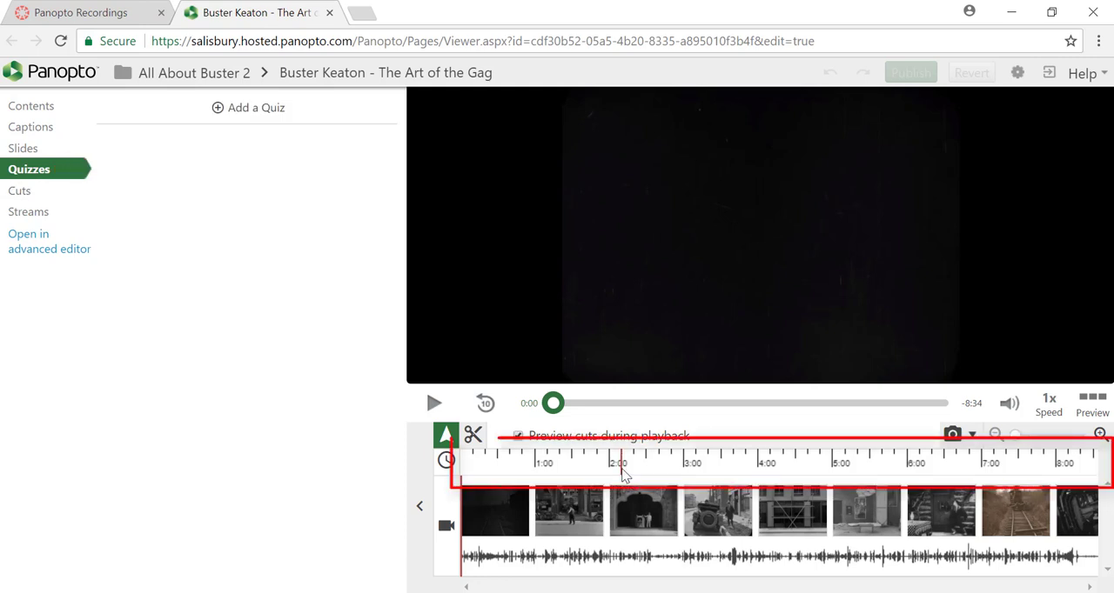
{"action": "mouse_move", "coordinate": [687, 474]}
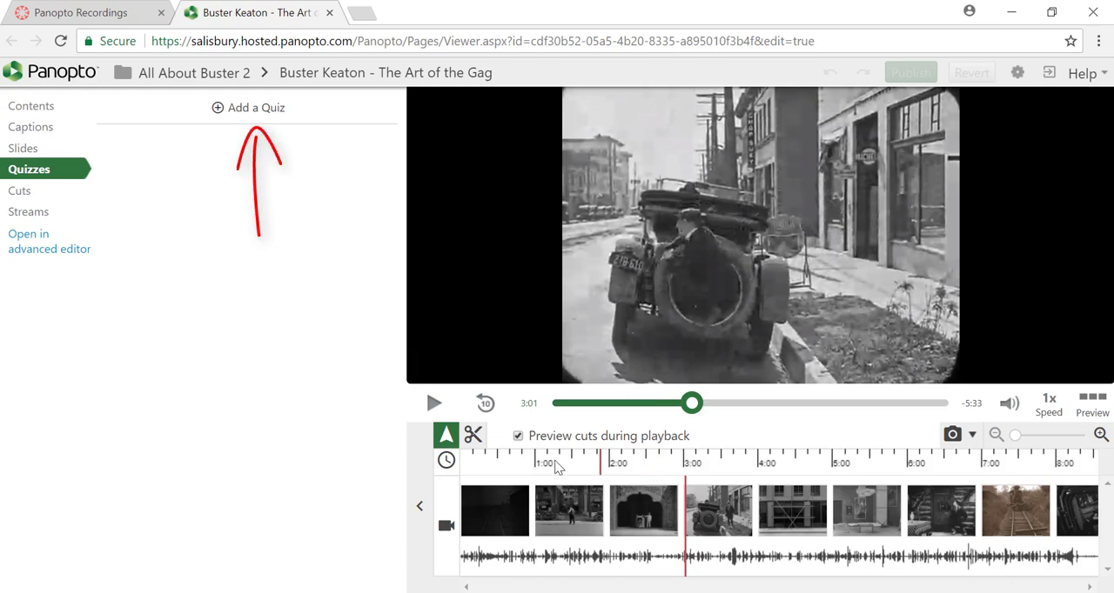
{"action": "left_click", "coordinate": [254, 108]}
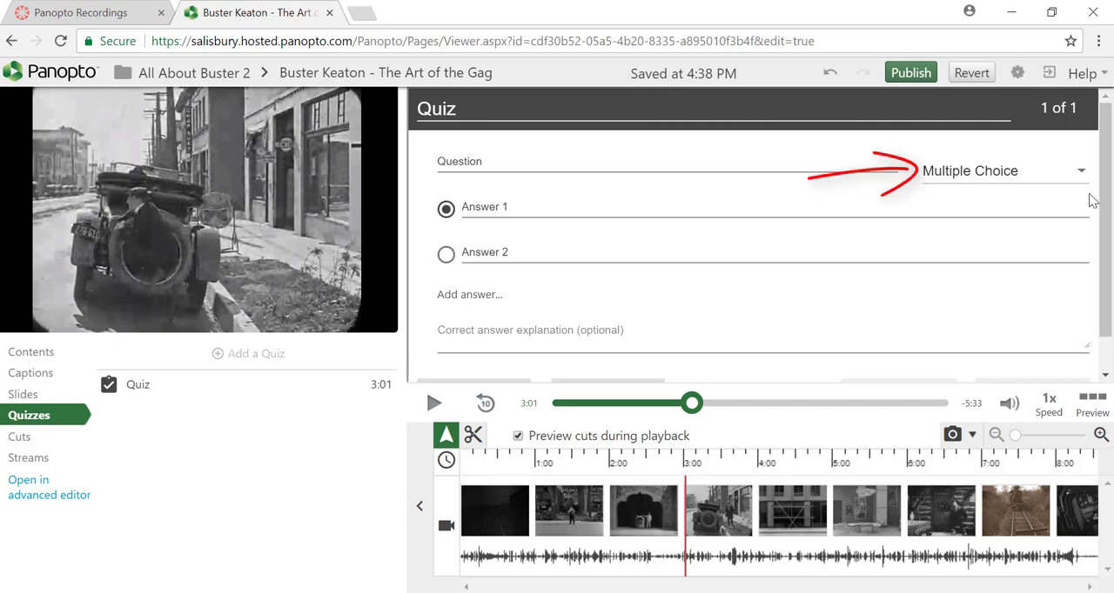
Write a multiple-choice nickname question with four answers, 'The Great Stone Face' marked correct.
{"action": "left_click", "coordinate": [1006, 171]}
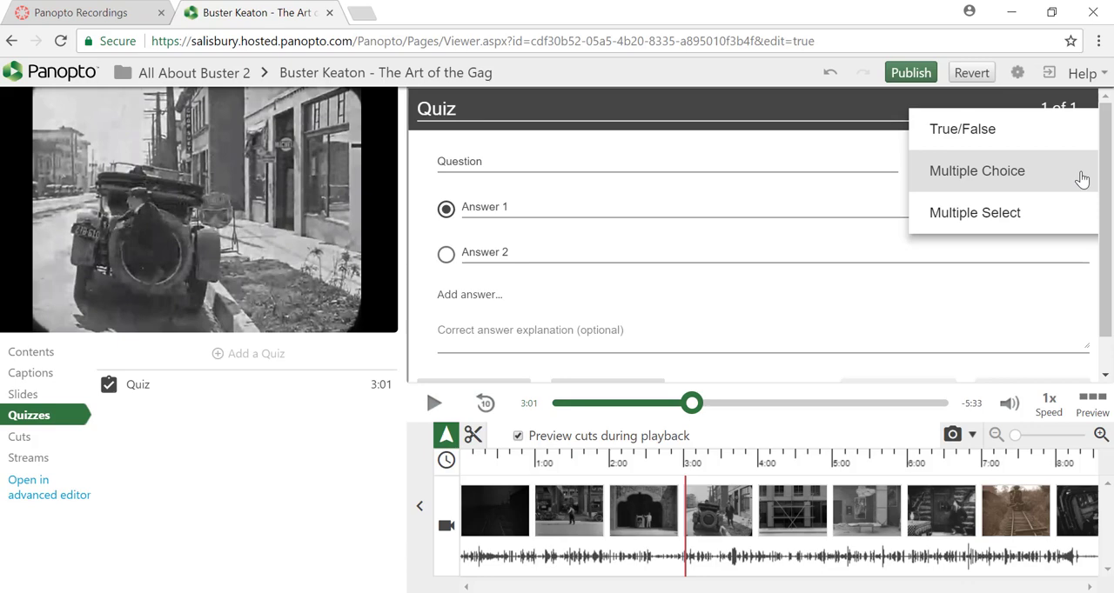
{"action": "left_click", "coordinate": [976, 170]}
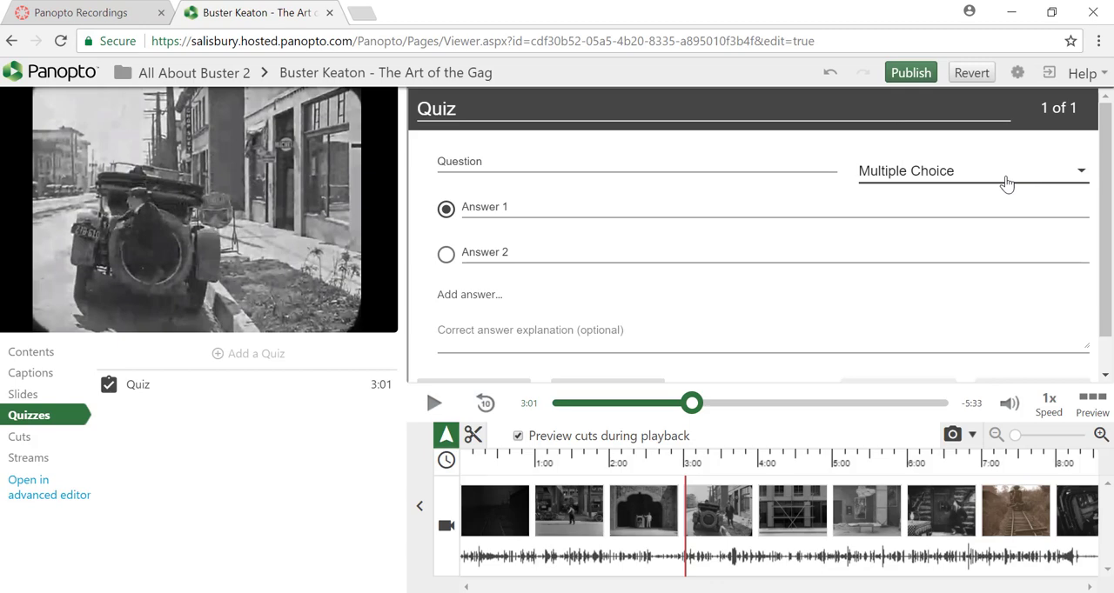
{"action": "mouse_move", "coordinate": [1001, 184]}
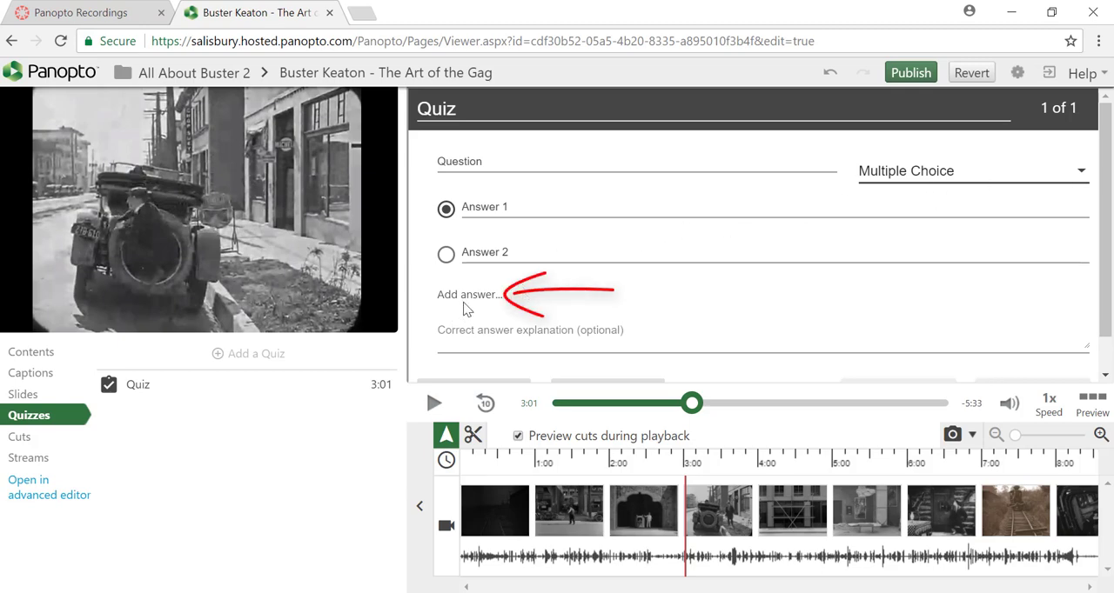
{"action": "left_click", "coordinate": [468, 295]}
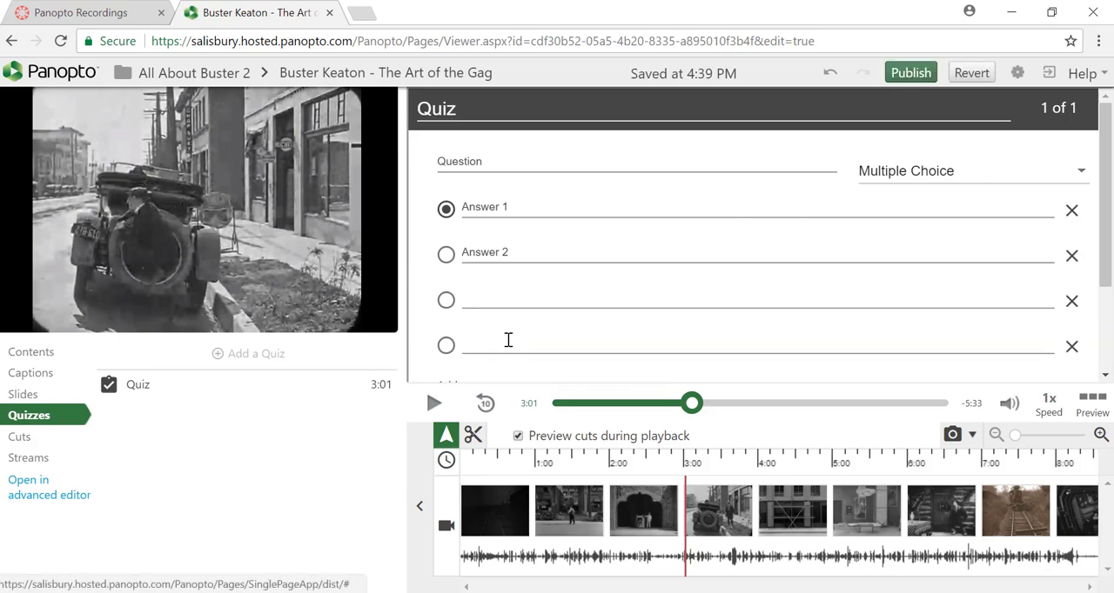
{"action": "left_click", "coordinate": [446, 254]}
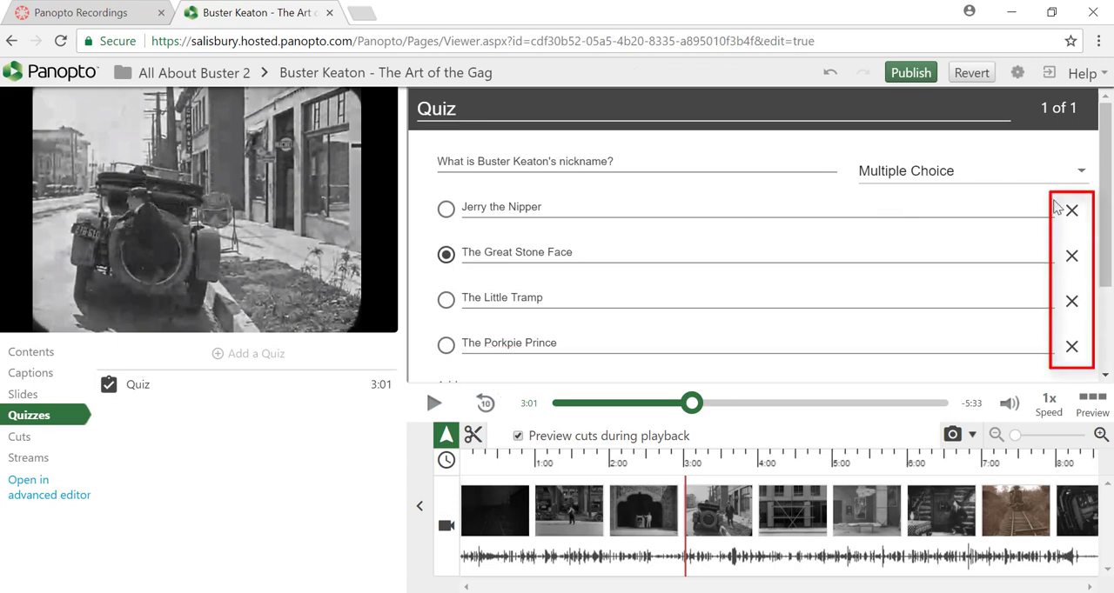
{"action": "scroll", "scroll_direction": "down", "scroll_amount": 3}
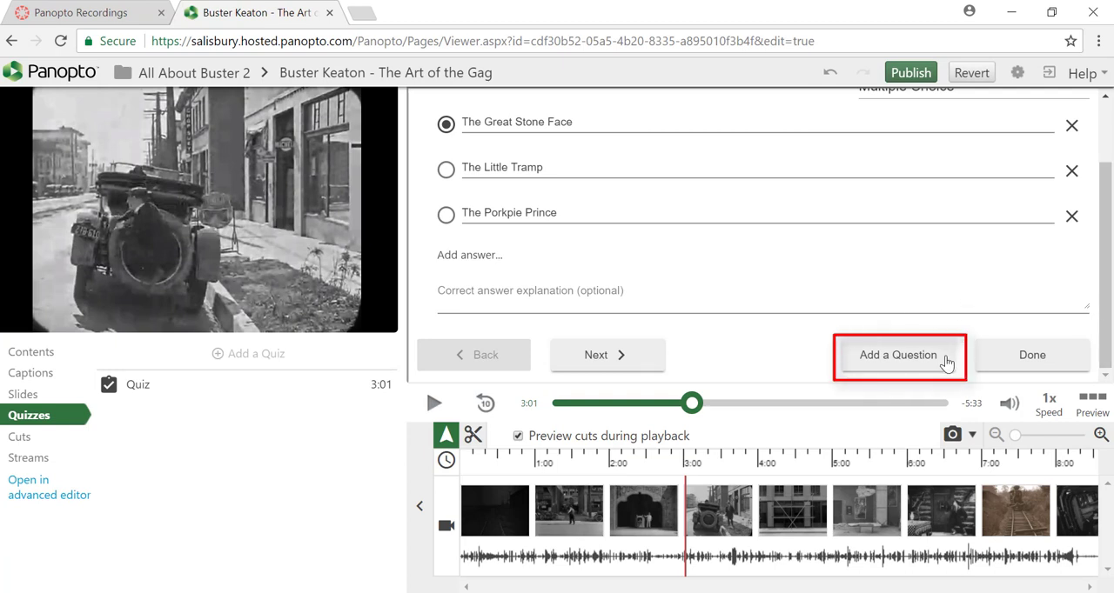
Add a True/False question 'Buster Keaton began performing in vaudeville at the age of 3.' and start a third question.
{"action": "left_click", "coordinate": [898, 355]}
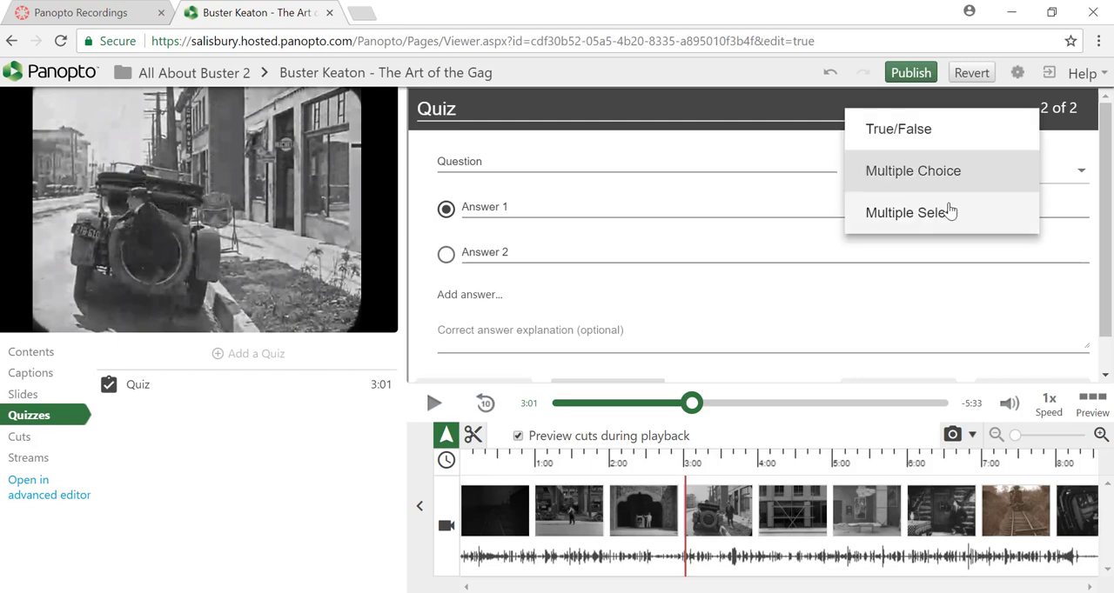
{"action": "left_click", "coordinate": [898, 129]}
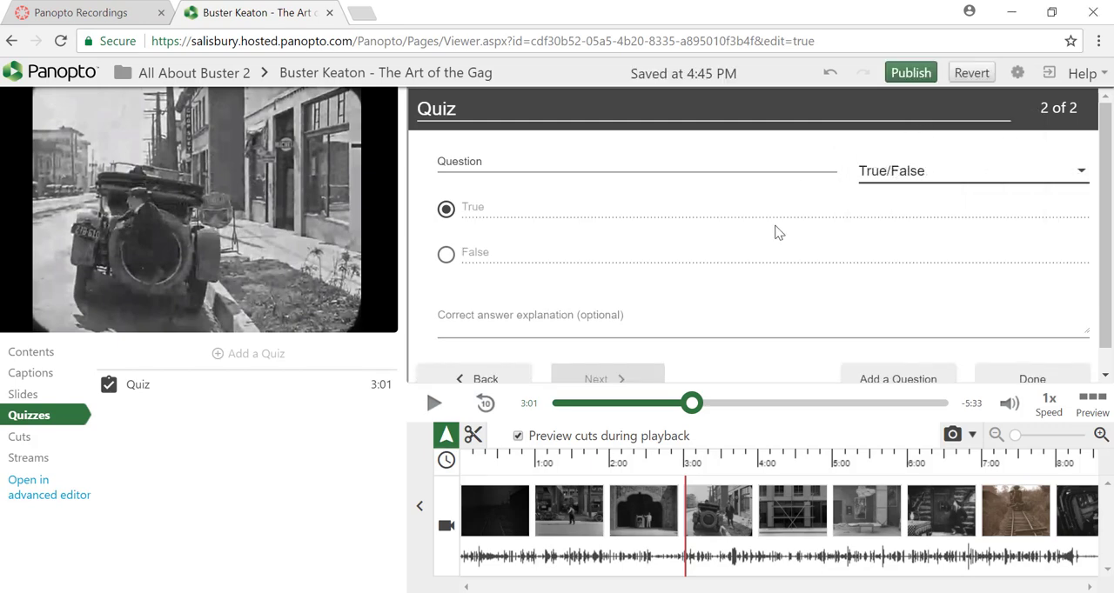
{"action": "left_click", "coordinate": [635, 162]}
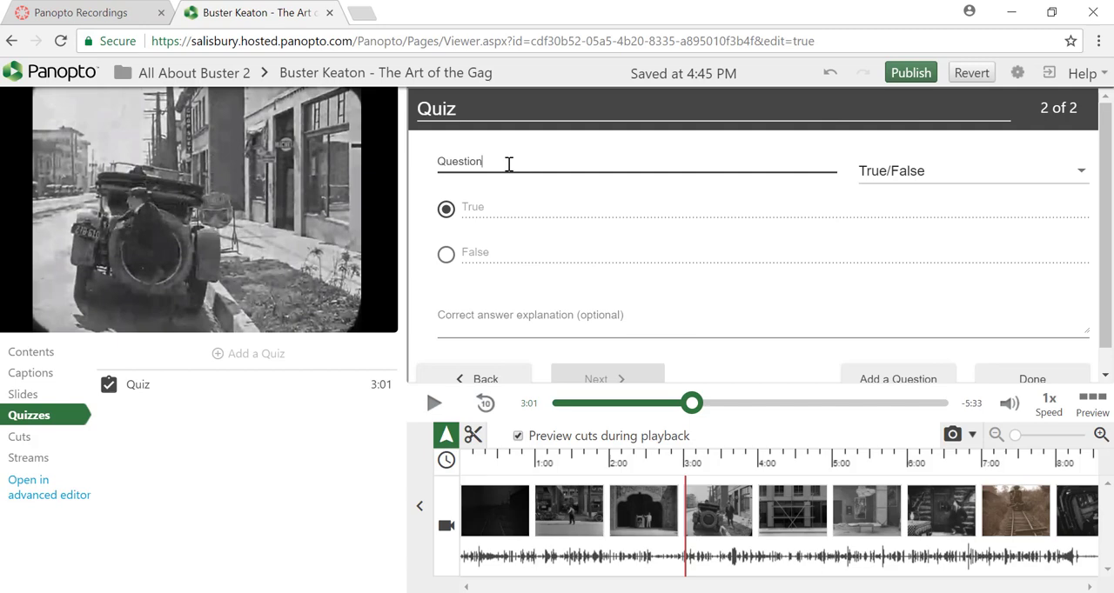
{"action": "type", "text": "Buster Keaton began performing in vaudeville at the age of 3."}
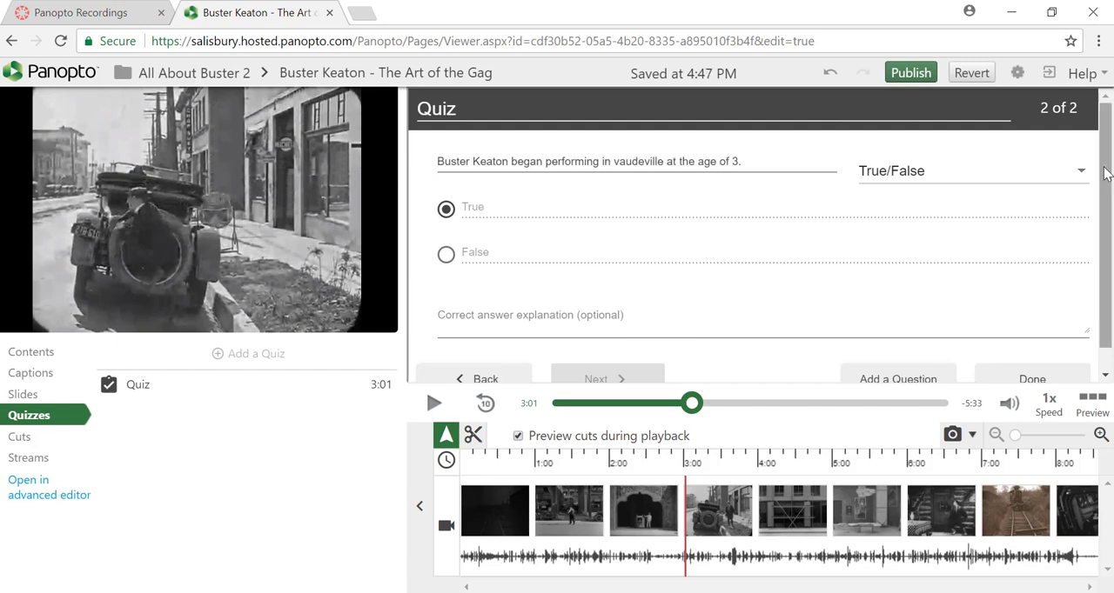
{"action": "left_click", "coordinate": [898, 369]}
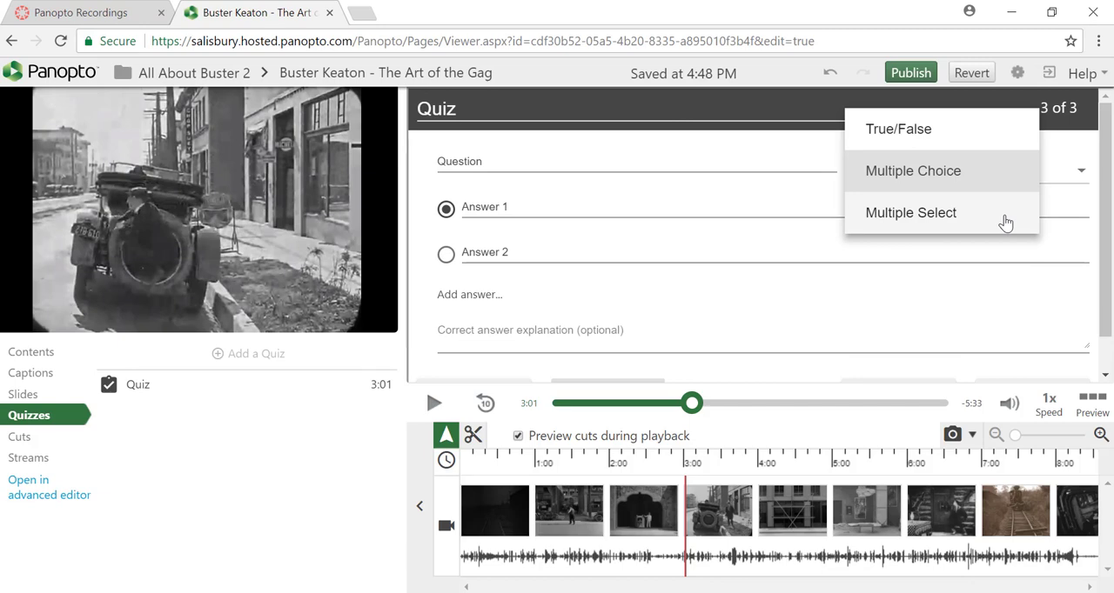
{"action": "mouse_move", "coordinate": [978, 224]}
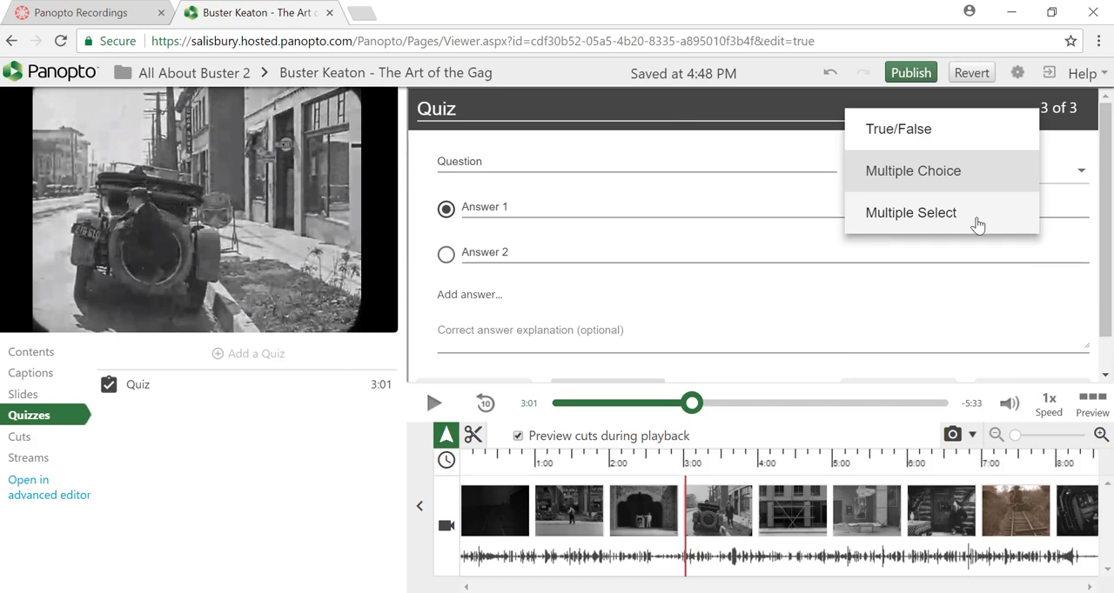
Make the films question multiple-select with Steamboat Bill, Jr. and Our Hospitality marked correct.
{"action": "left_click", "coordinate": [910, 213]}
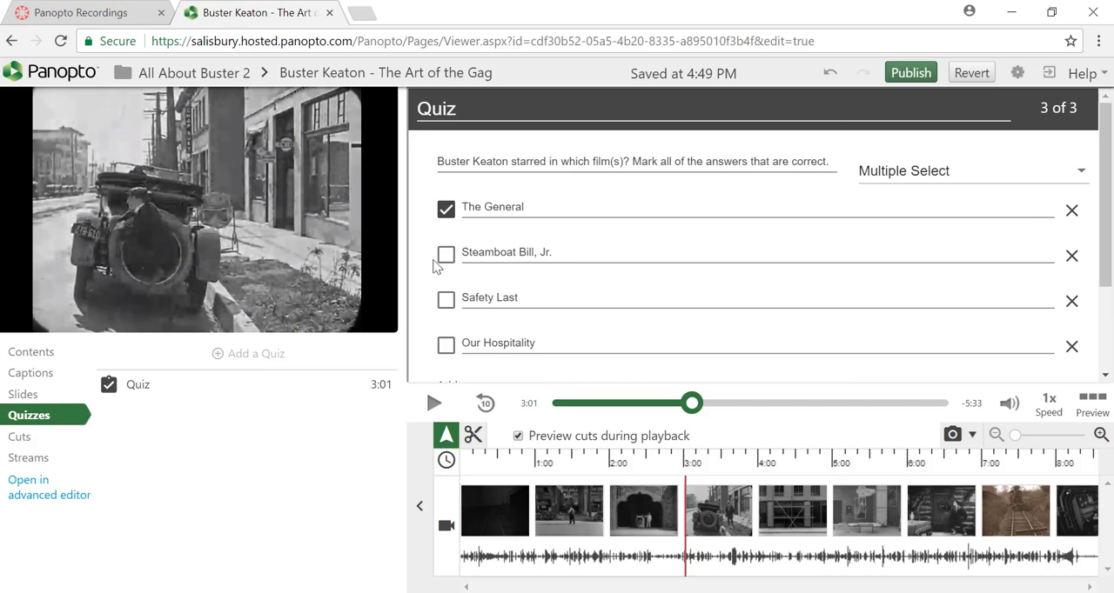
{"action": "mouse_move", "coordinate": [445, 263]}
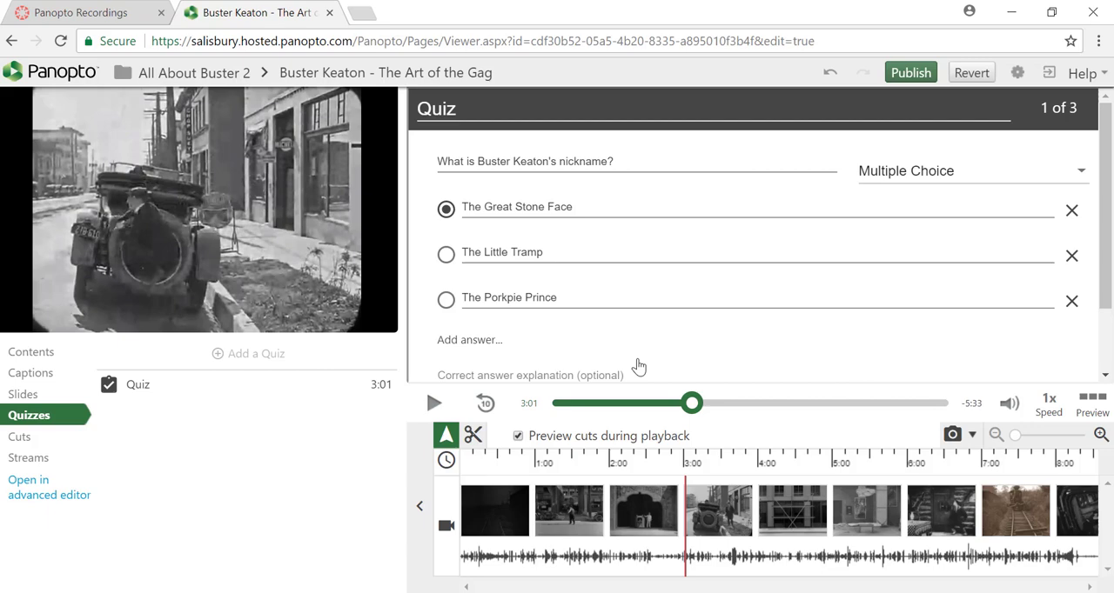
{"action": "left_click", "coordinate": [595, 355]}
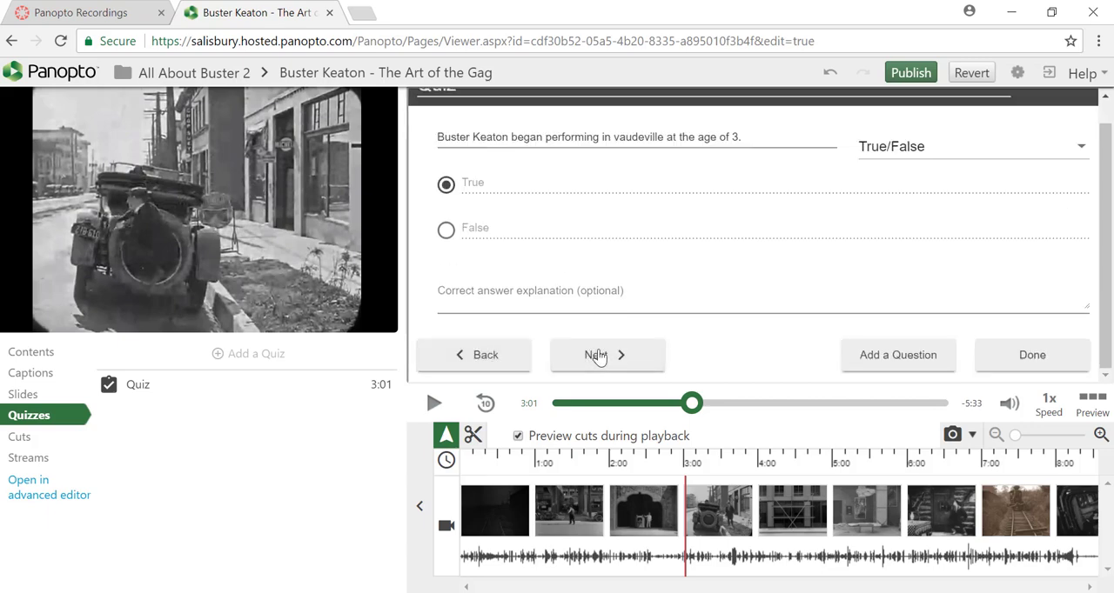
{"action": "left_click", "coordinate": [605, 355]}
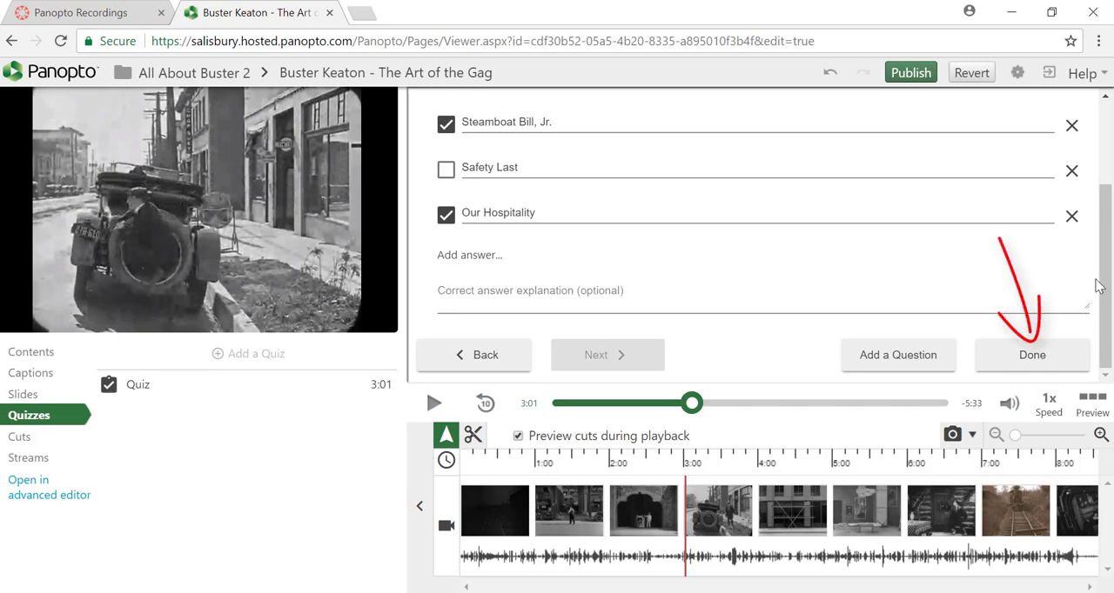
Enable retakes, grades, answer review and video blocking, move the vaudeville question first, and finish the quiz.
{"action": "left_click", "coordinate": [1031, 355]}
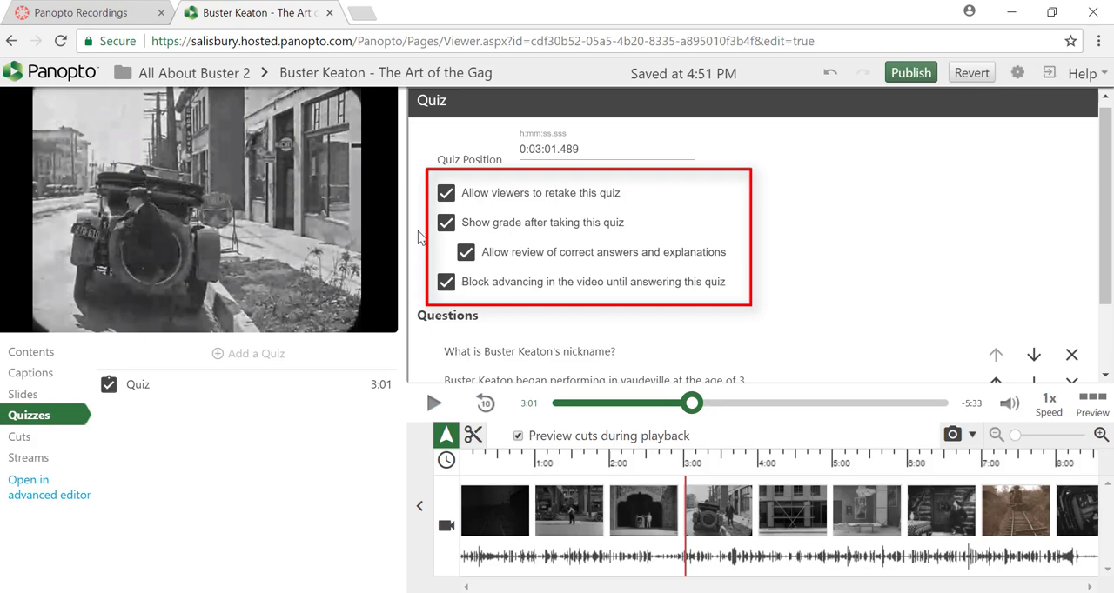
{"action": "mouse_move", "coordinate": [453, 236]}
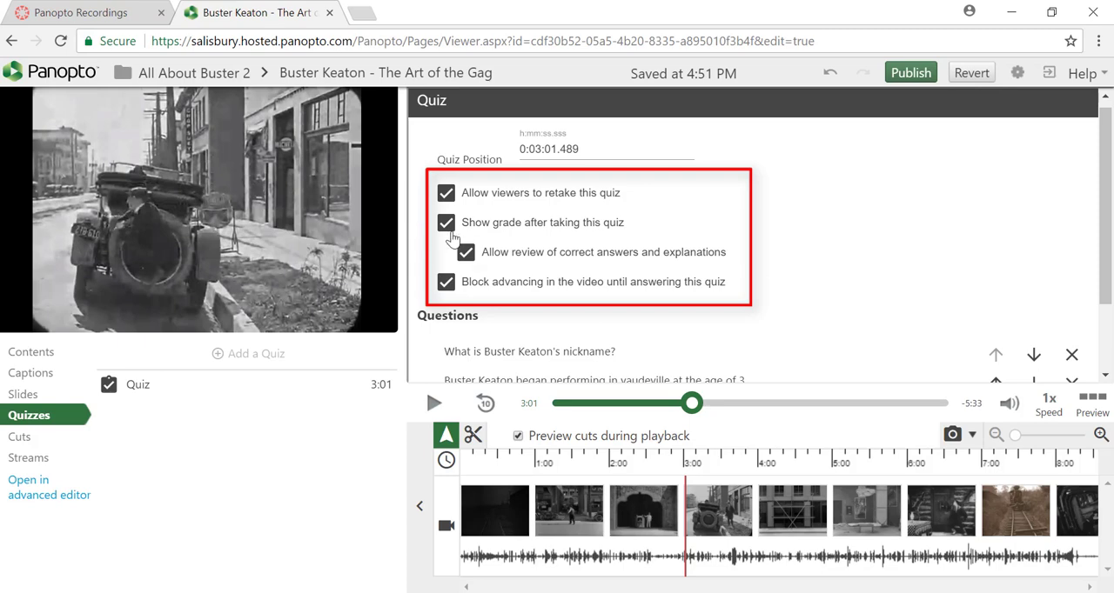
{"action": "mouse_move", "coordinate": [450, 239]}
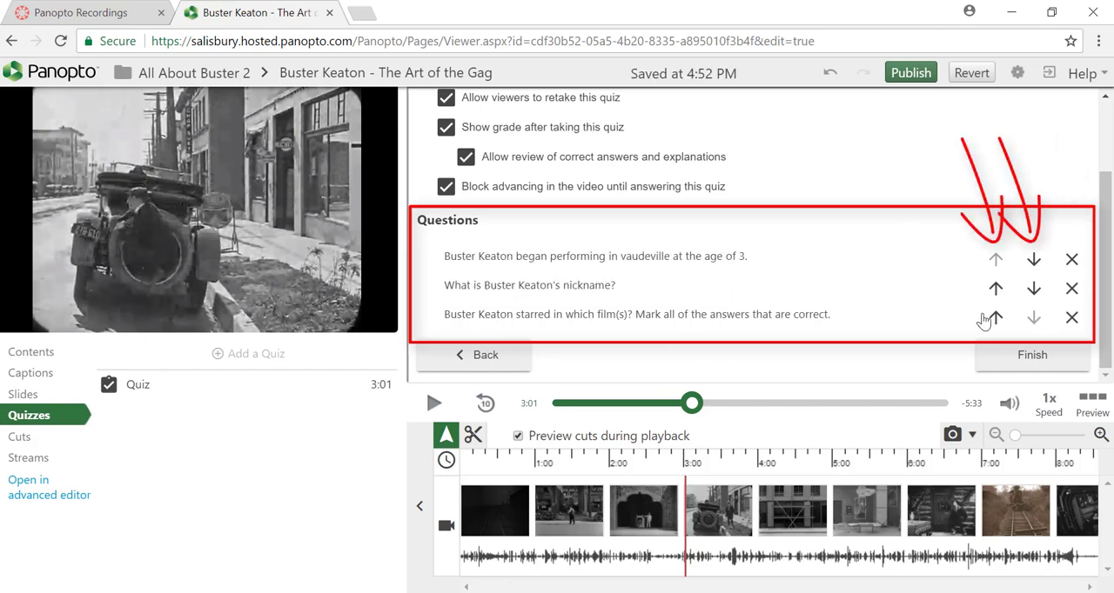
{"action": "left_click", "coordinate": [996, 316]}
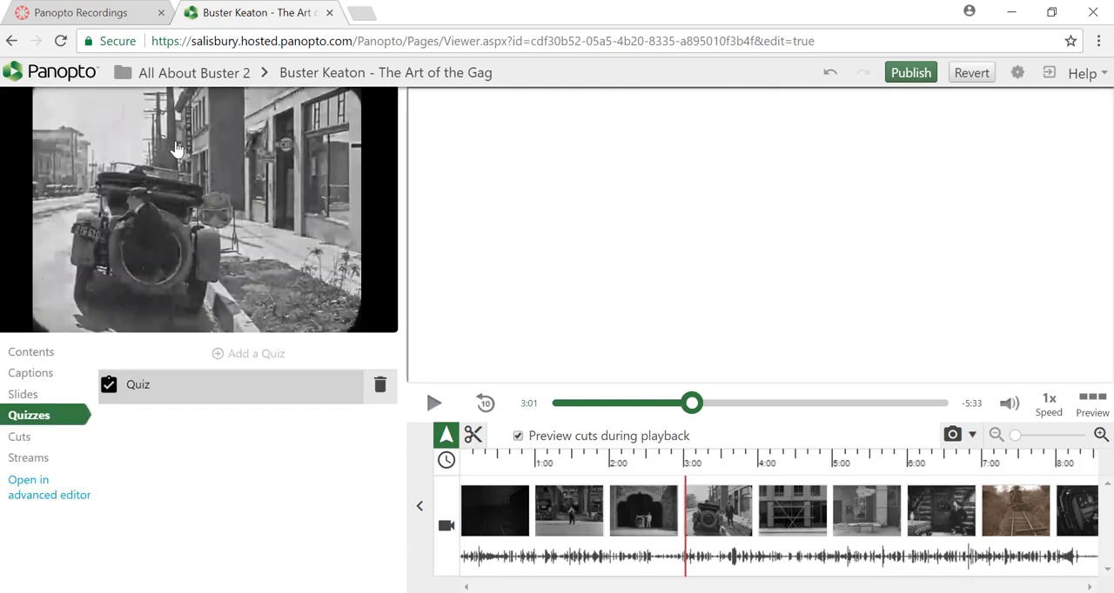
Reopen the 3:01 quiz to review its True/False question, then close it as Quiz 1.
{"action": "left_click", "coordinate": [138, 384]}
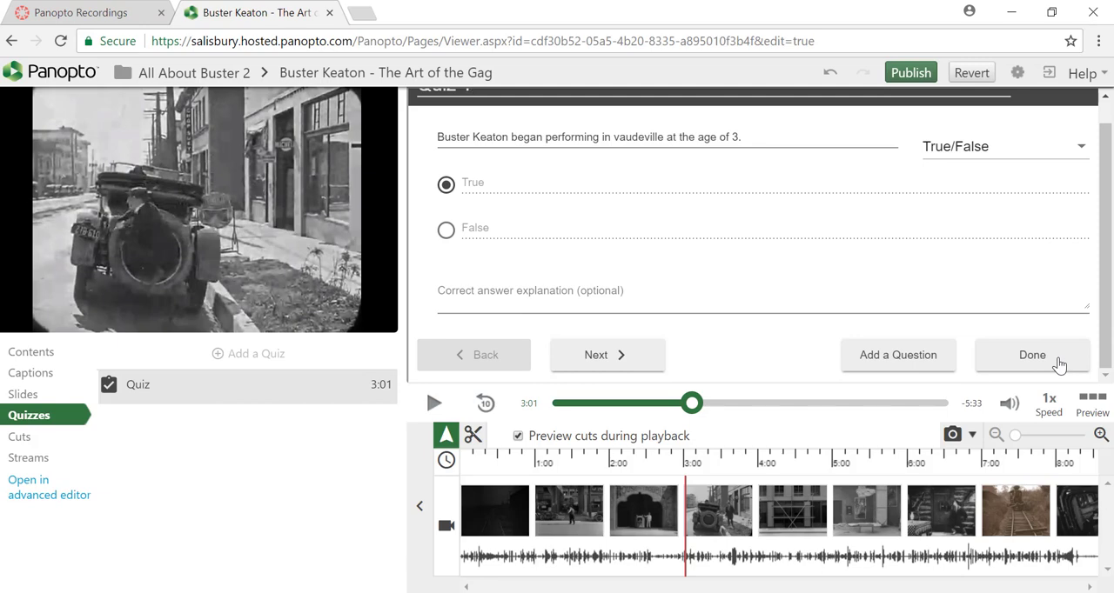
{"action": "left_click", "coordinate": [1032, 355]}
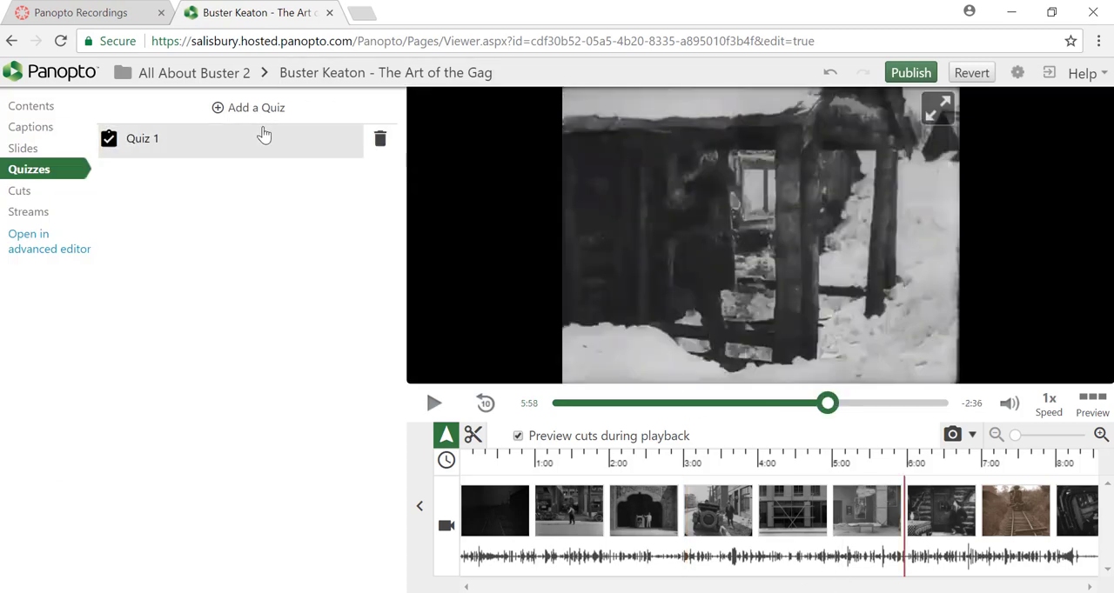
Create Quiz 2 at 5:58 asking Buster's famous hat, with Bowler Hat correct and Deerstalker Hat among the answers.
{"action": "left_click", "coordinate": [254, 108]}
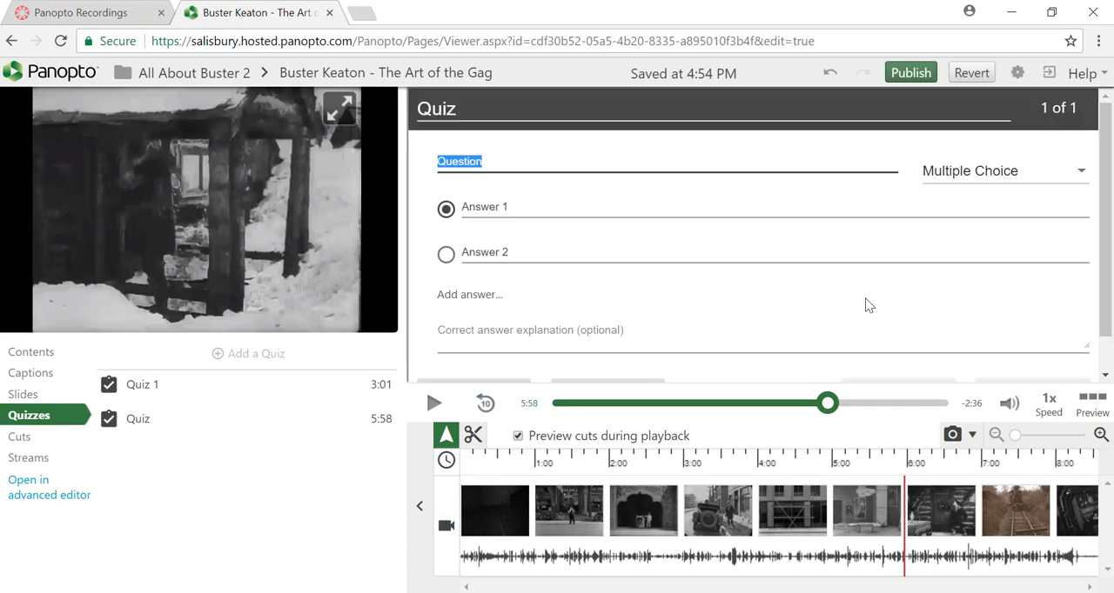
{"action": "type", "text": "Deerstalker Hat"}
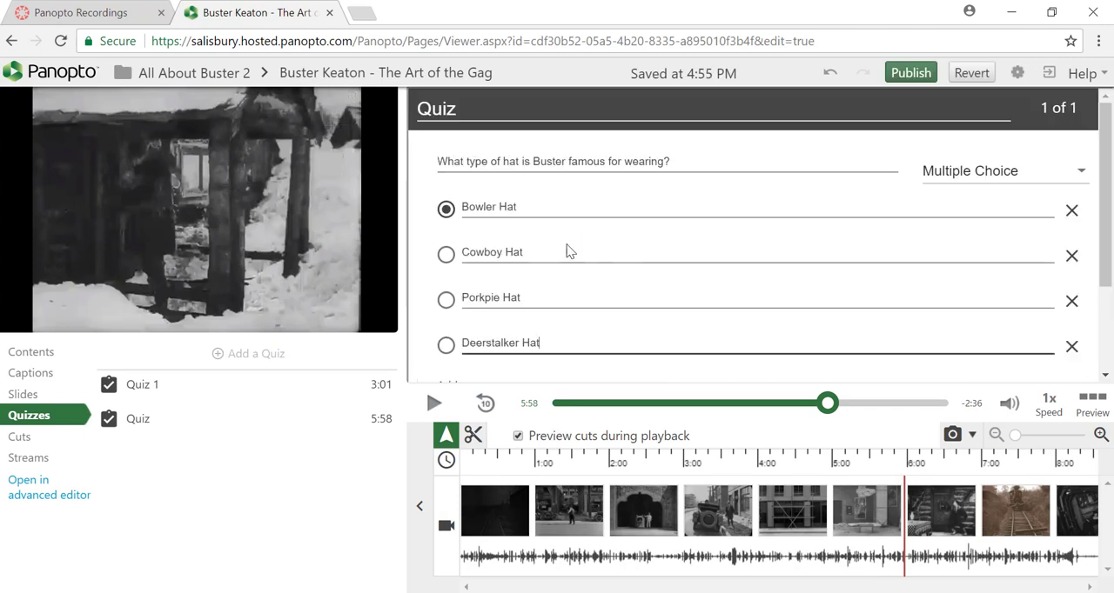
{"action": "left_click", "coordinate": [446, 298]}
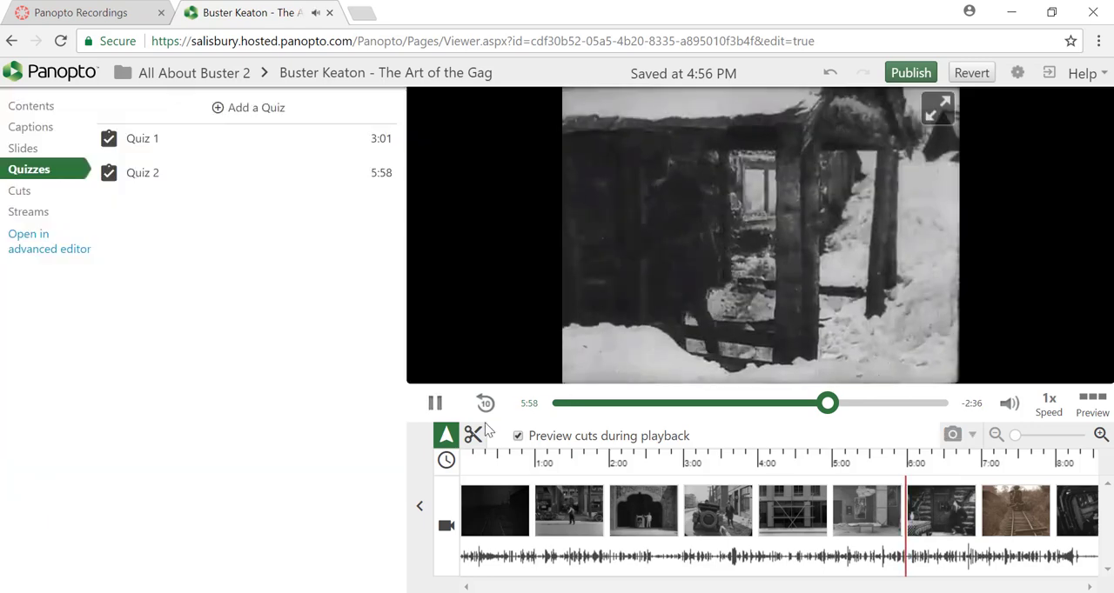
Pause playback and publish the session with both quizzes.
{"action": "left_click", "coordinate": [435, 402]}
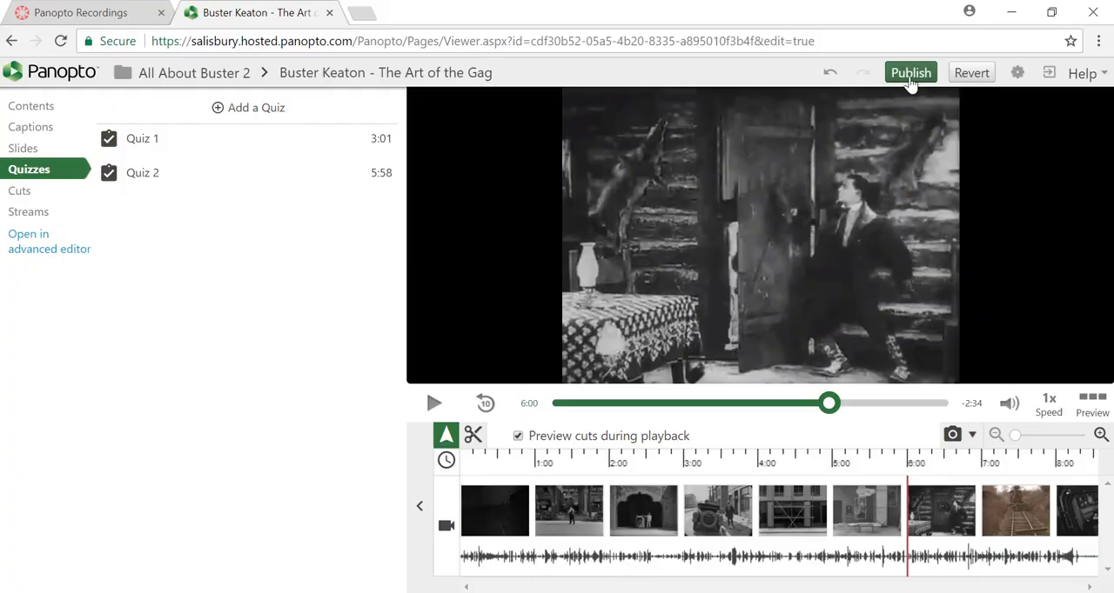
{"action": "left_click", "coordinate": [910, 73]}
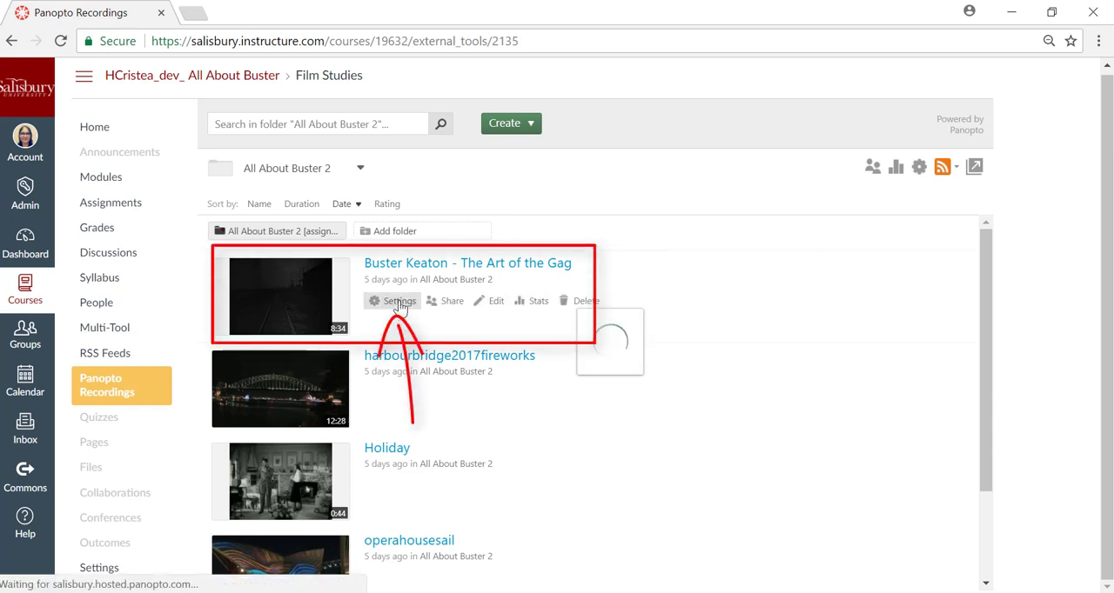
Show Quiz Results in the session settings: Quiz 1 scored 3/3 and Quiz 2 scored 1/1.
{"action": "left_click", "coordinate": [399, 299]}
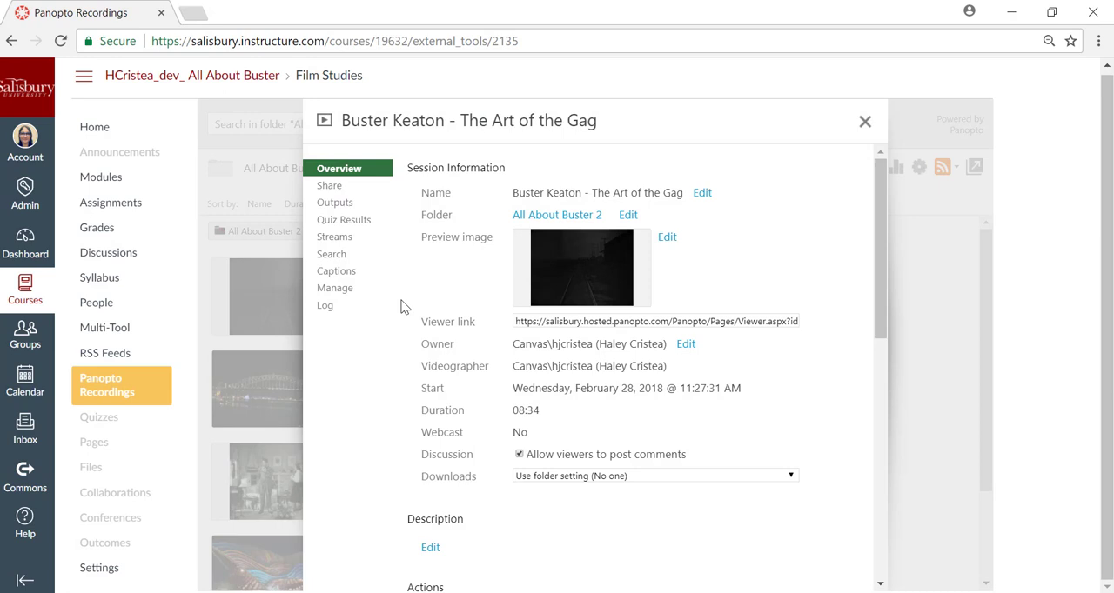
{"action": "left_click", "coordinate": [345, 220]}
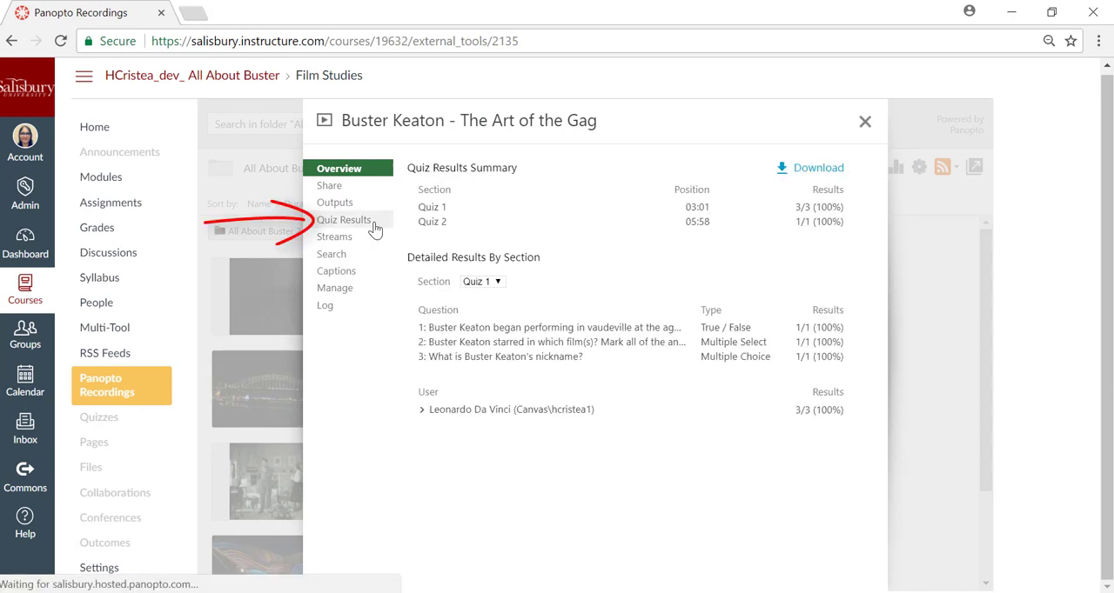
{"action": "left_click", "coordinate": [345, 219]}
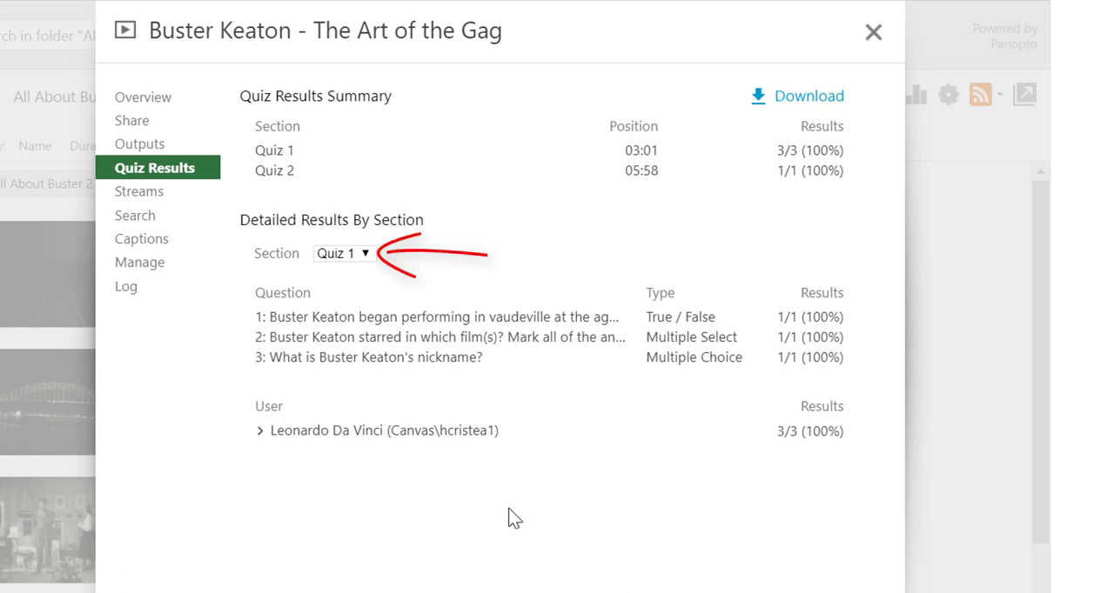
{"action": "mouse_move", "coordinate": [505, 508]}
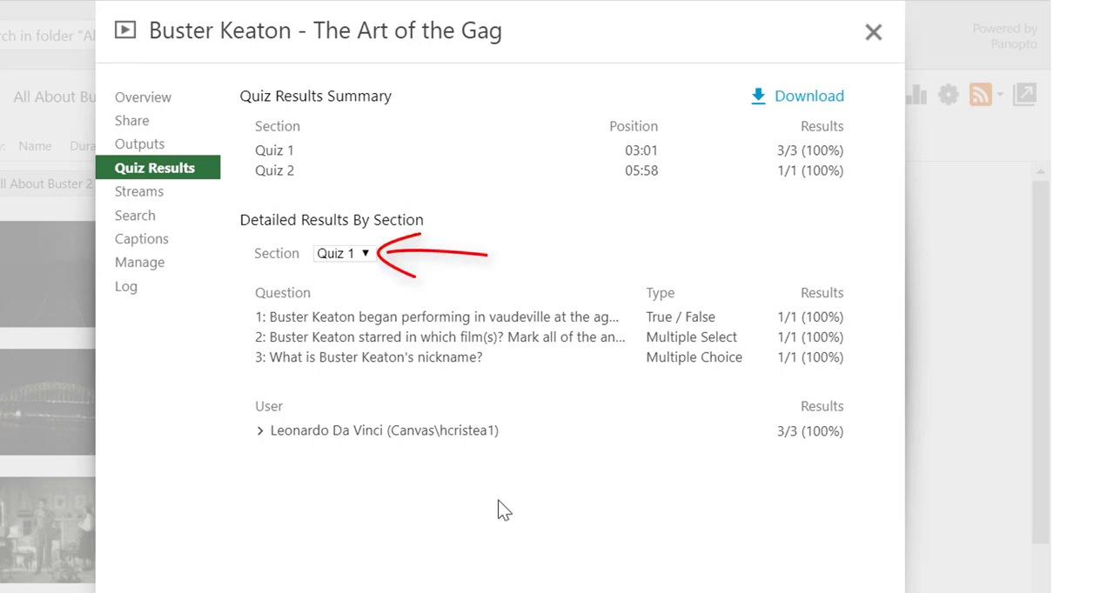
Review Quiz 2 results, return to Quiz 1, and expand the student's 3/3 per-question answers.
{"action": "left_click", "coordinate": [343, 254]}
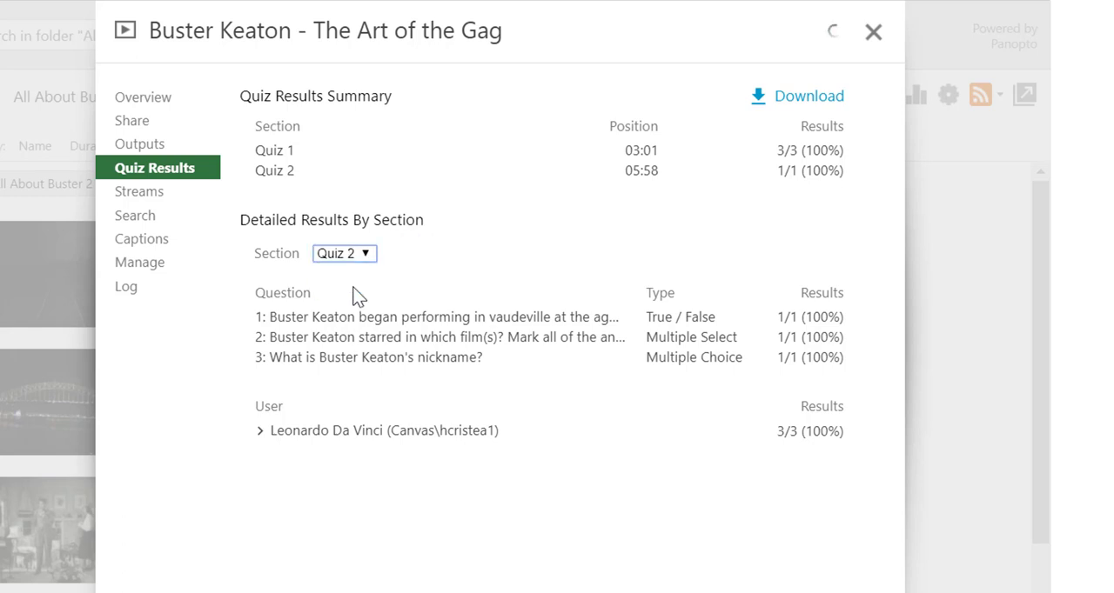
{"action": "left_click", "coordinate": [345, 254]}
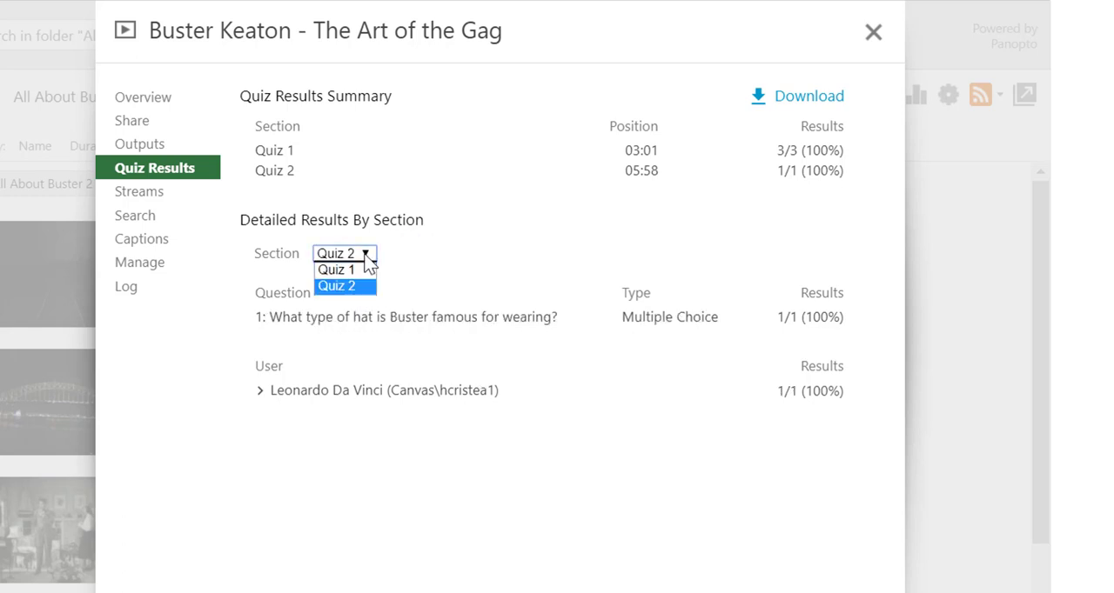
{"action": "left_click", "coordinate": [331, 254]}
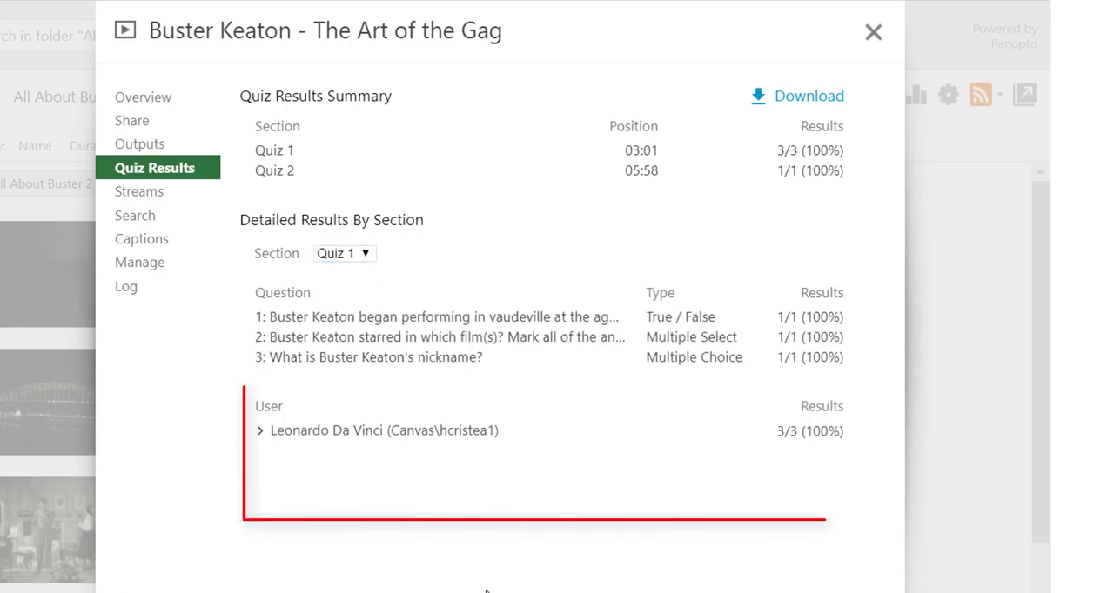
{"action": "left_click", "coordinate": [261, 431]}
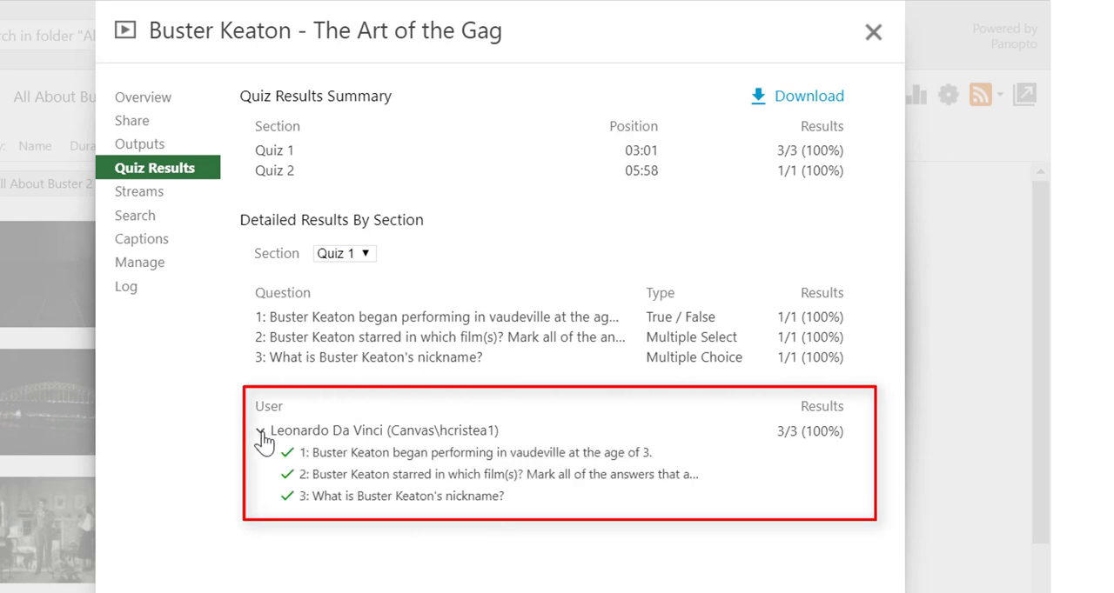